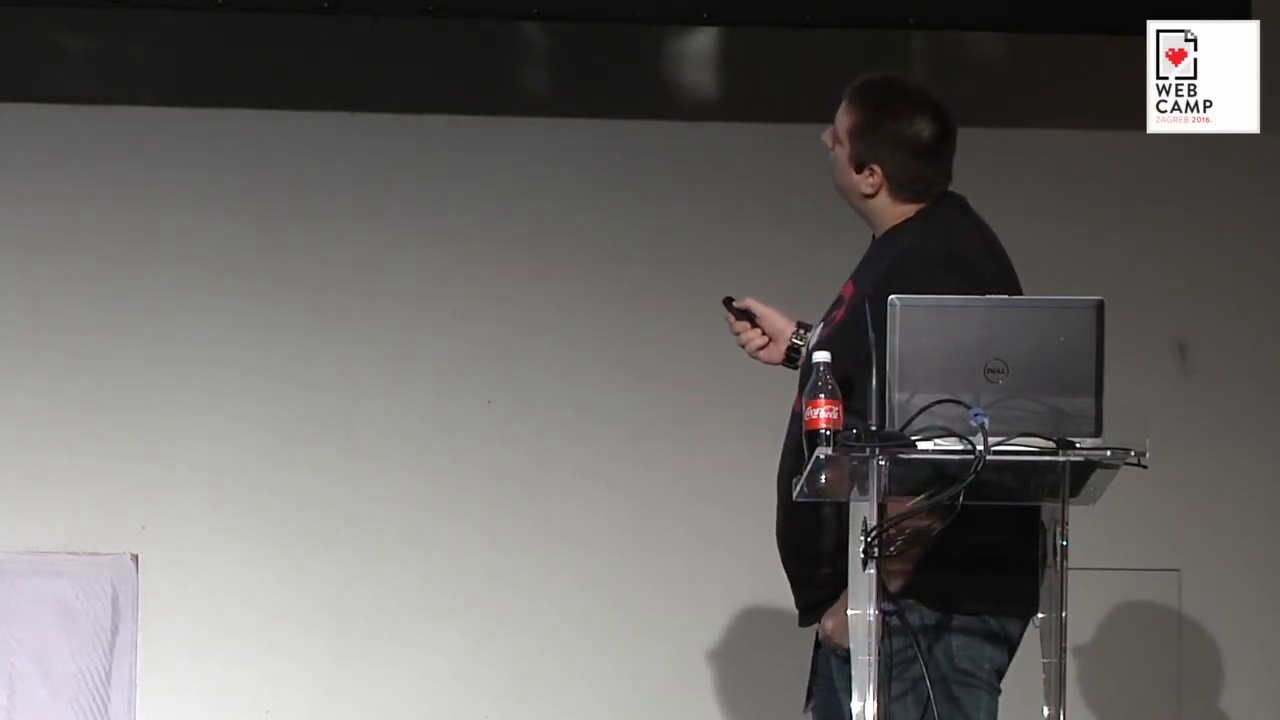
Advance to the slide tracing curl -sIL 302 redirects through Google OAuth login.
key("Right")
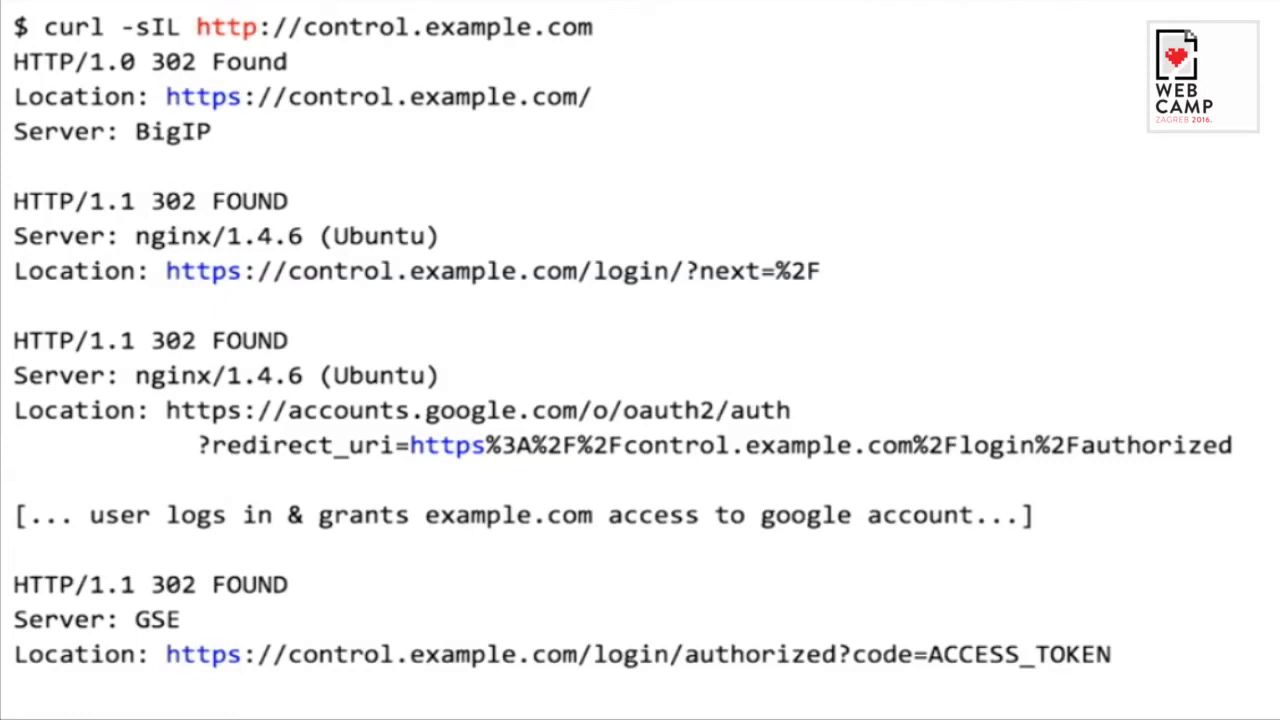